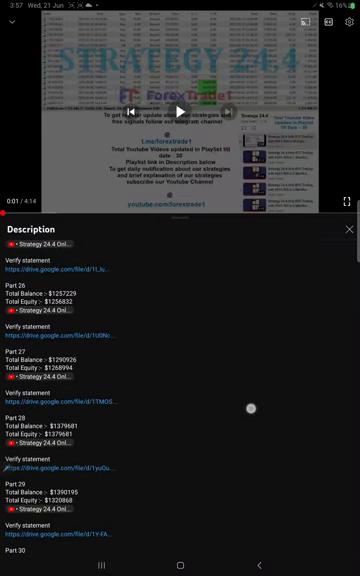
{"action": "scroll", "scroll_direction": "up", "scroll_amount": 3}
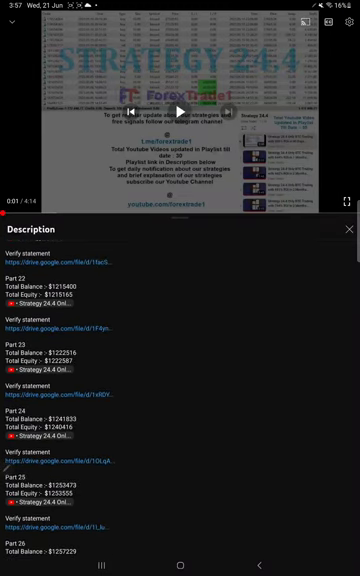
{"action": "scroll", "scroll_direction": "up", "scroll_amount": 3}
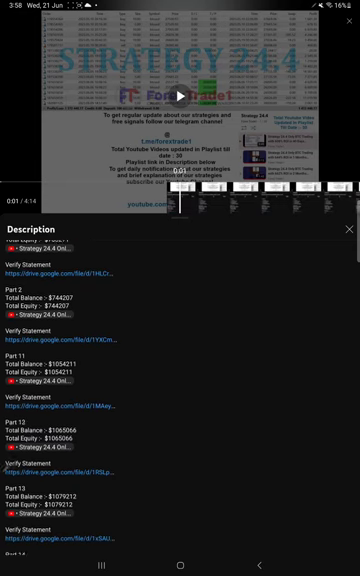
{"action": "scroll", "scroll_direction": "down", "scroll_amount": 3}
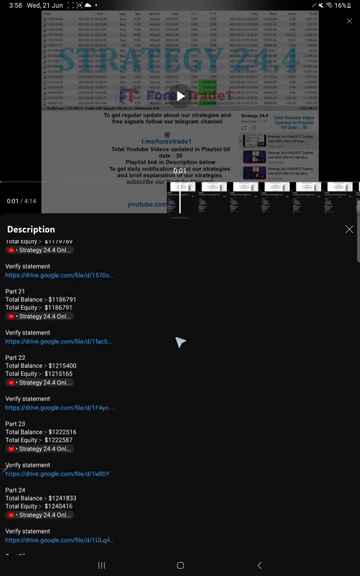
{"action": "scroll", "scroll_direction": "down", "scroll_amount": 3}
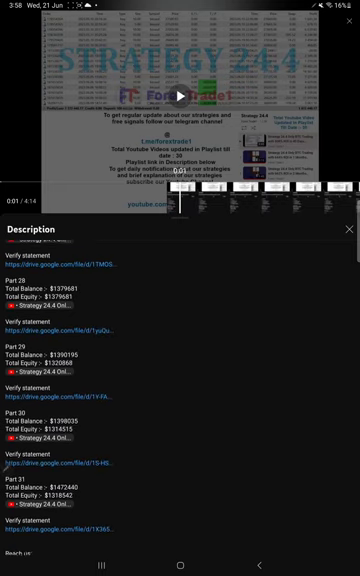
{"action": "scroll", "scroll_direction": "down", "scroll_amount": 3}
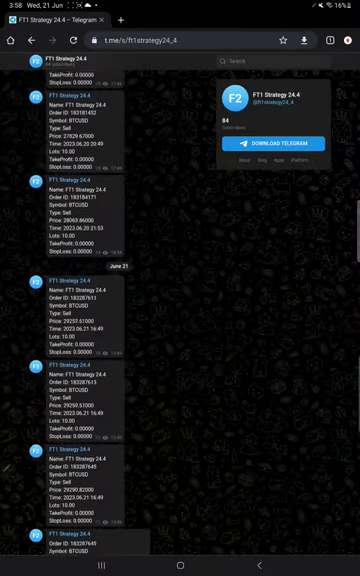
{"action": "scroll", "scroll_direction": "up", "scroll_amount": 3}
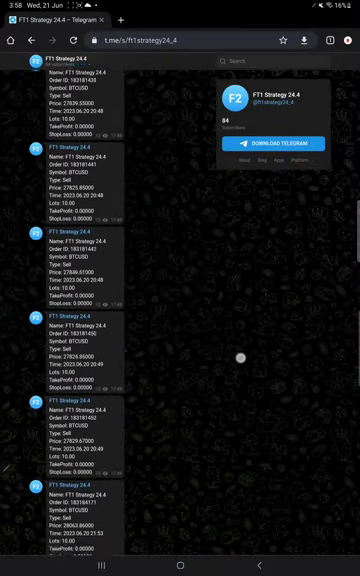
{"action": "scroll", "scroll_direction": "down", "scroll_amount": 3}
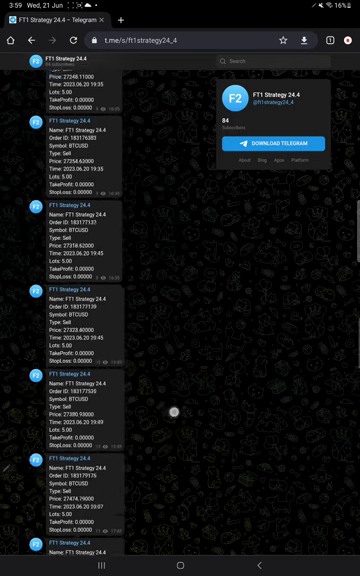
{"action": "scroll", "scroll_direction": "up", "scroll_amount": 3}
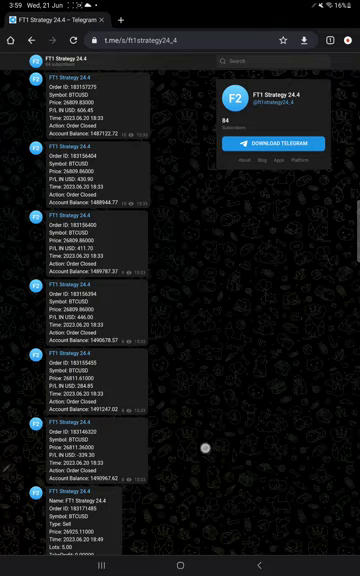
{"action": "scroll", "scroll_direction": "down", "scroll_amount": 3}
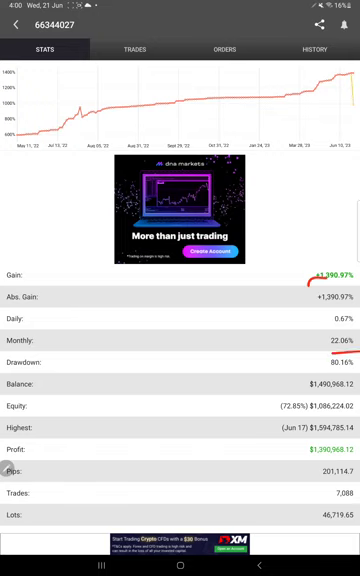
{"action": "scroll", "scroll_direction": "down", "scroll_amount": 3}
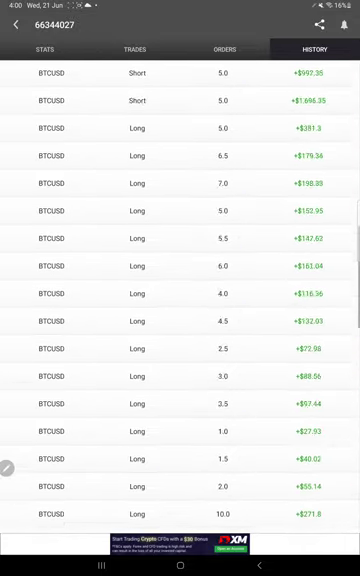
{"action": "scroll", "scroll_direction": "up", "scroll_amount": 3}
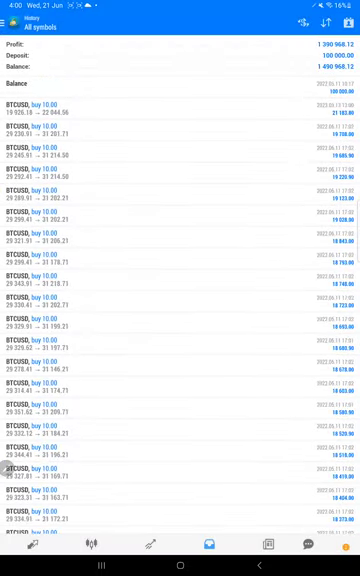
{"action": "scroll", "scroll_direction": "down", "scroll_amount": 3}
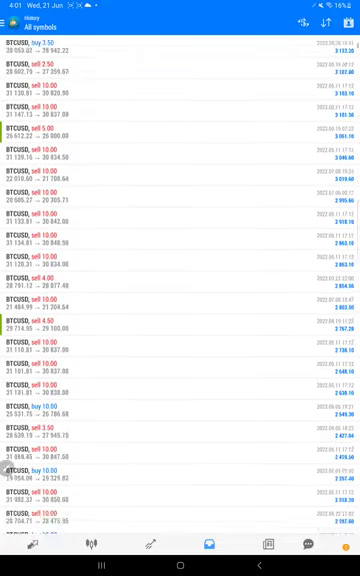